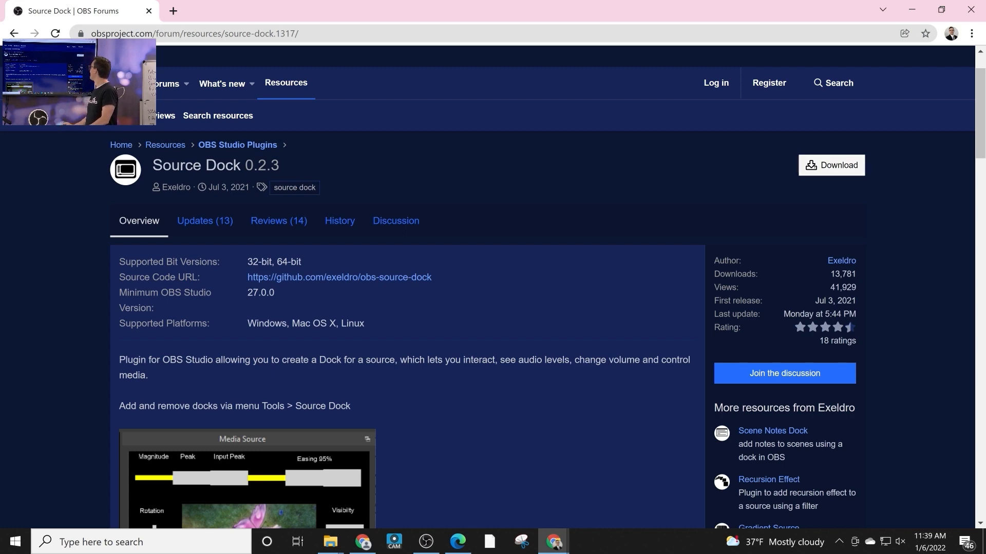
# Download the Source Dock 0.2.3 package file from the forum resource page
pyautogui.click(831, 164)
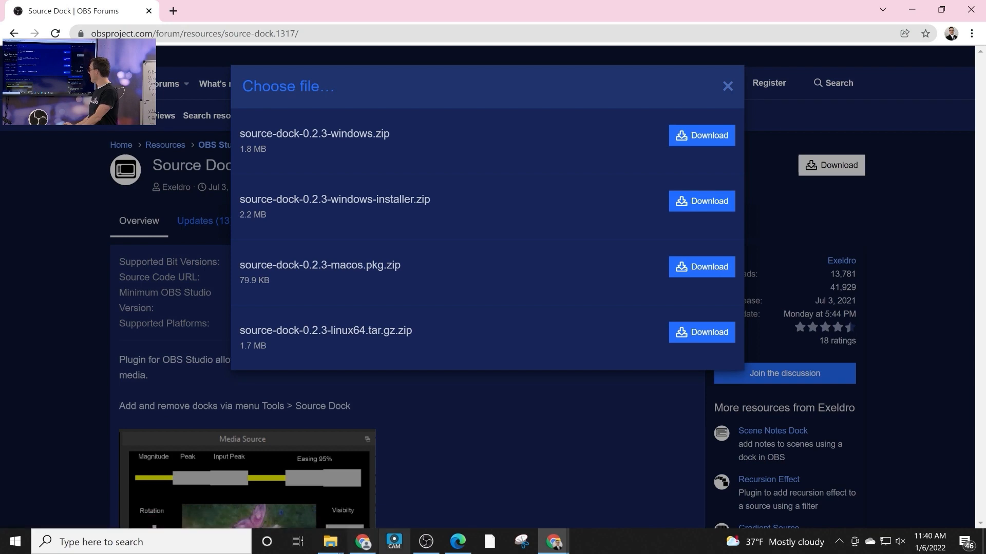
pyautogui.click(425, 541)
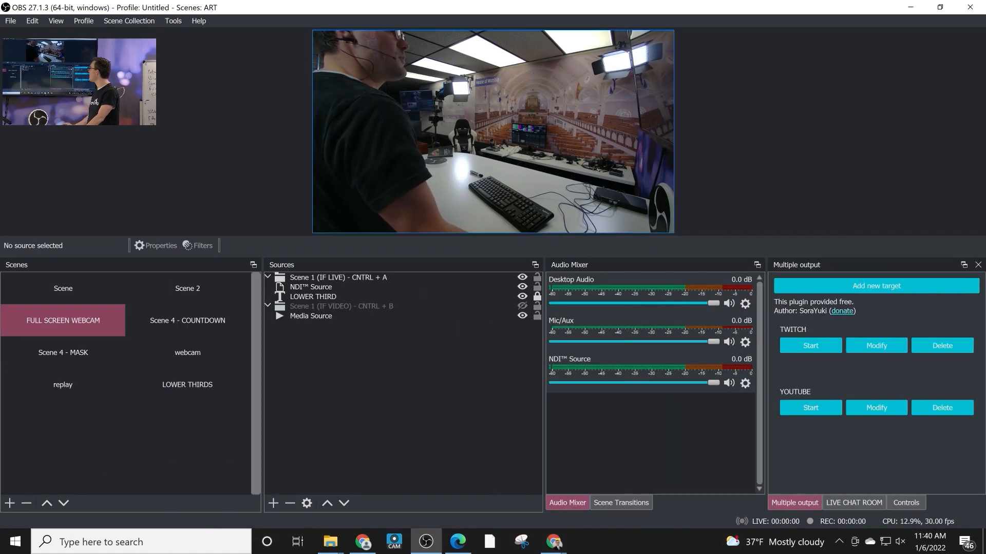
# Show the Source Docks window via Tools > Source Dock, listing docks for Scene and Scene 2
pyautogui.click(173, 21)
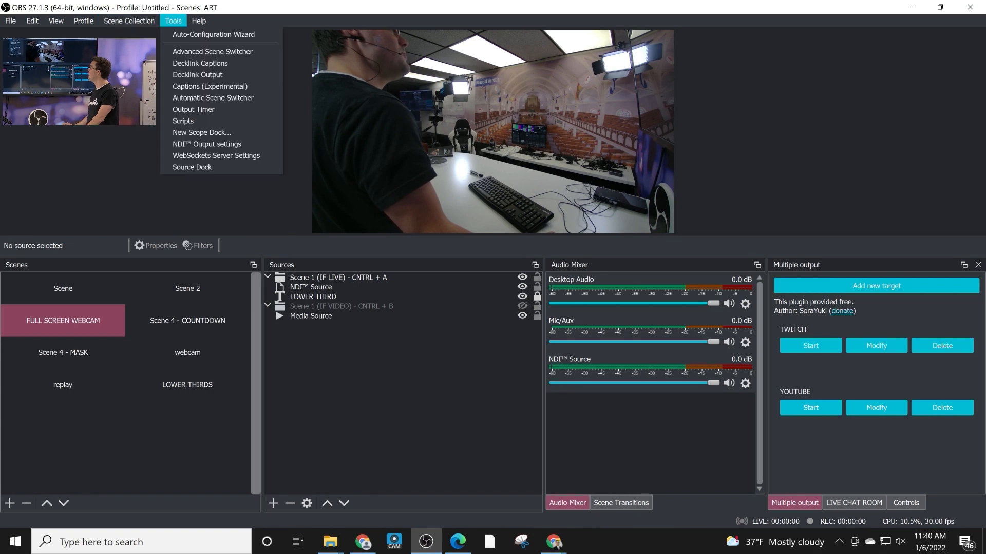
pyautogui.click(192, 167)
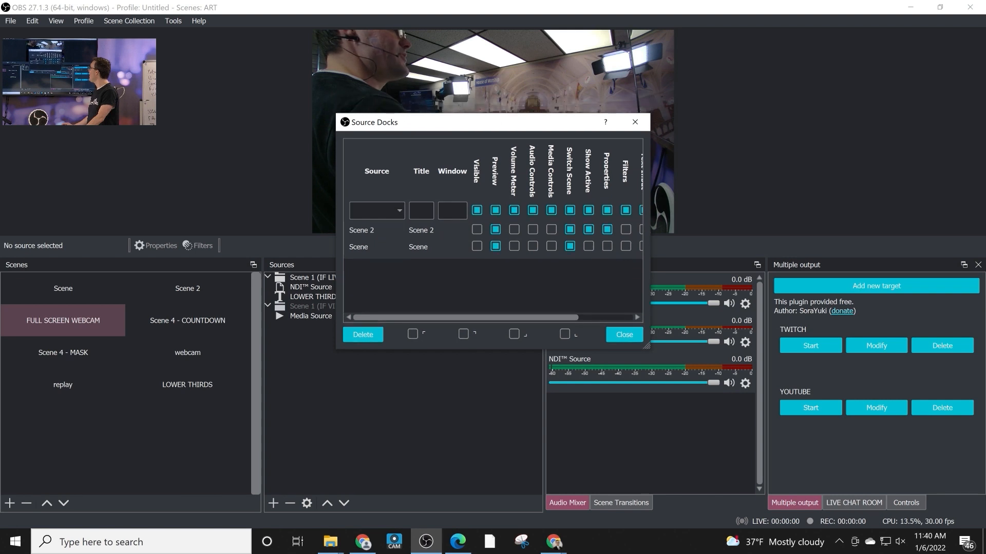
# Add a dock titled WEBCAM sourced from the FULL SCREEN WEBCAM scene
pyautogui.click(377, 211)
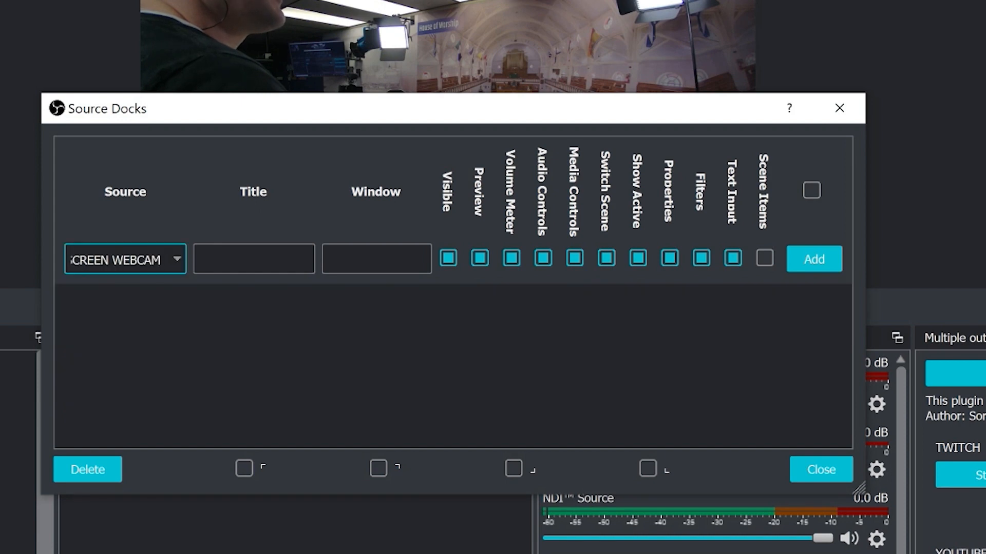
pyautogui.click(254, 258)
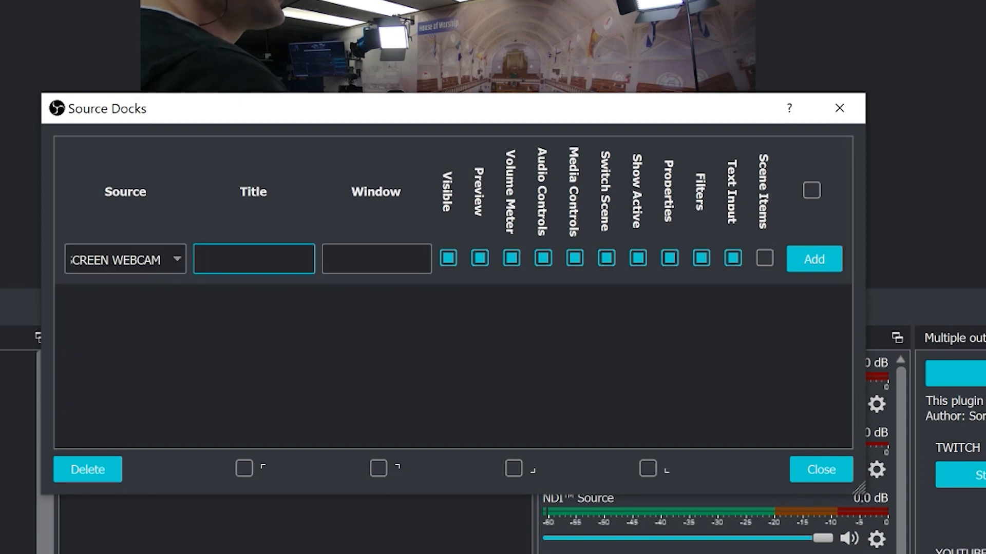
pyautogui.write('WEBCAM')
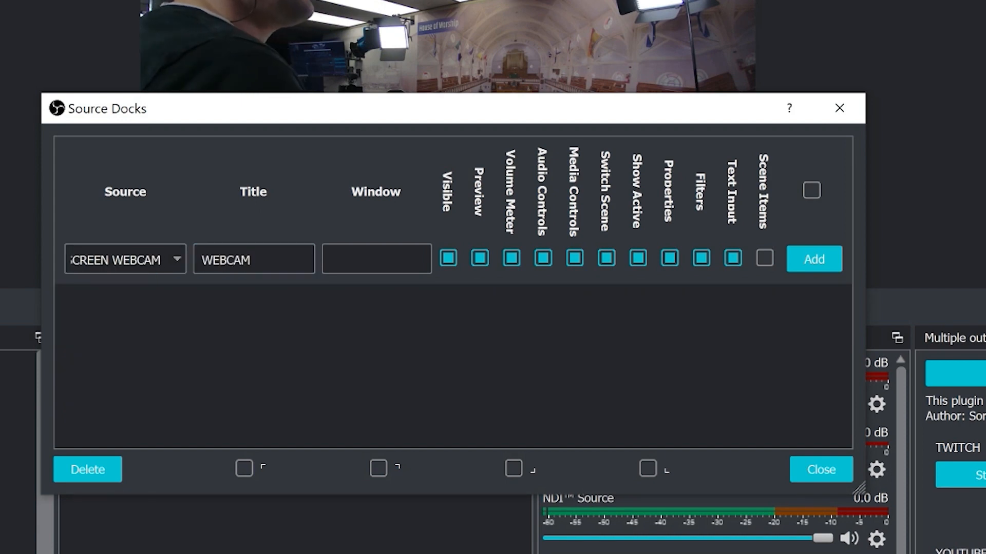
pyautogui.click(376, 259)
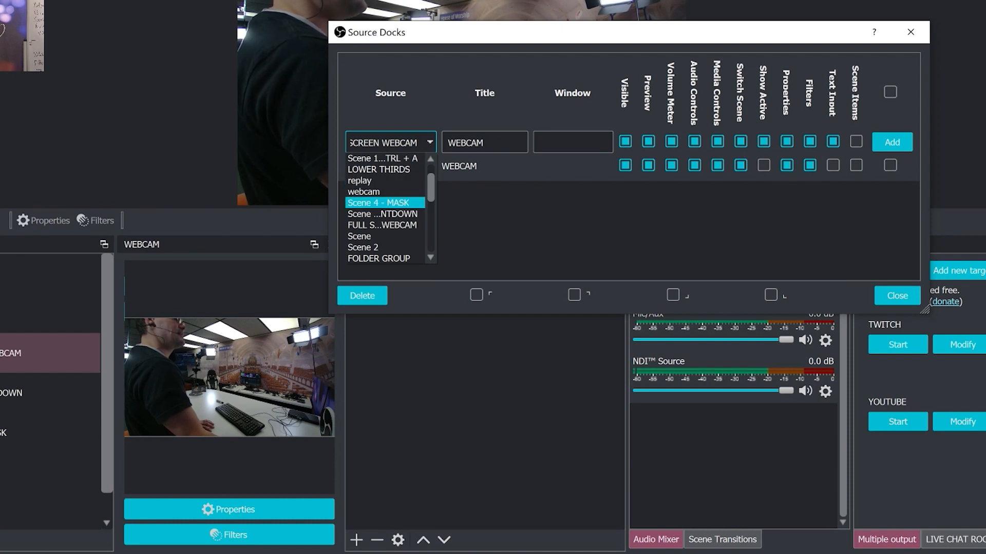
# Add a COUNTDOWN dock for Scene 4 - COUNTDOWN and dock it next to WEBCAM
pyautogui.click(382, 214)
pyautogui.write('COUN')
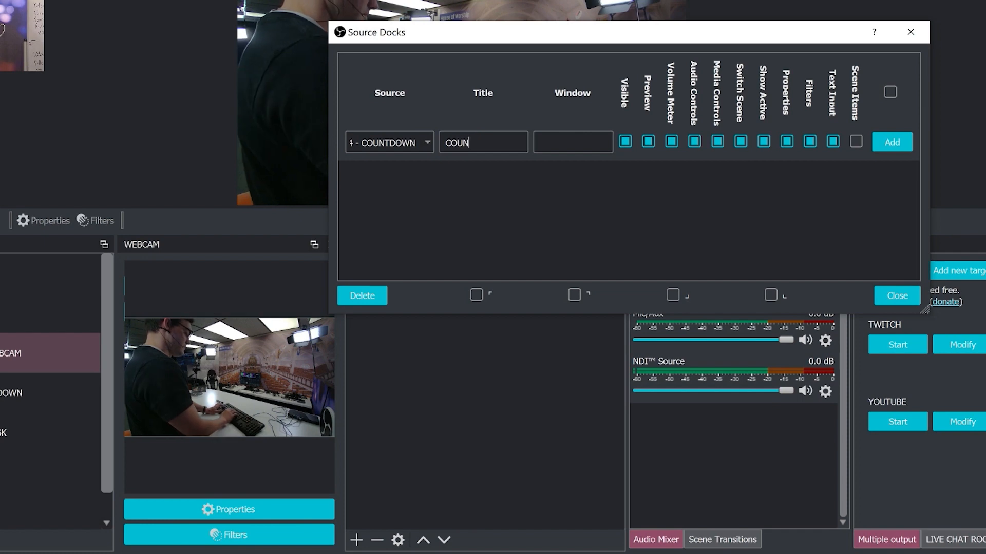
pyautogui.write('TDOWN')
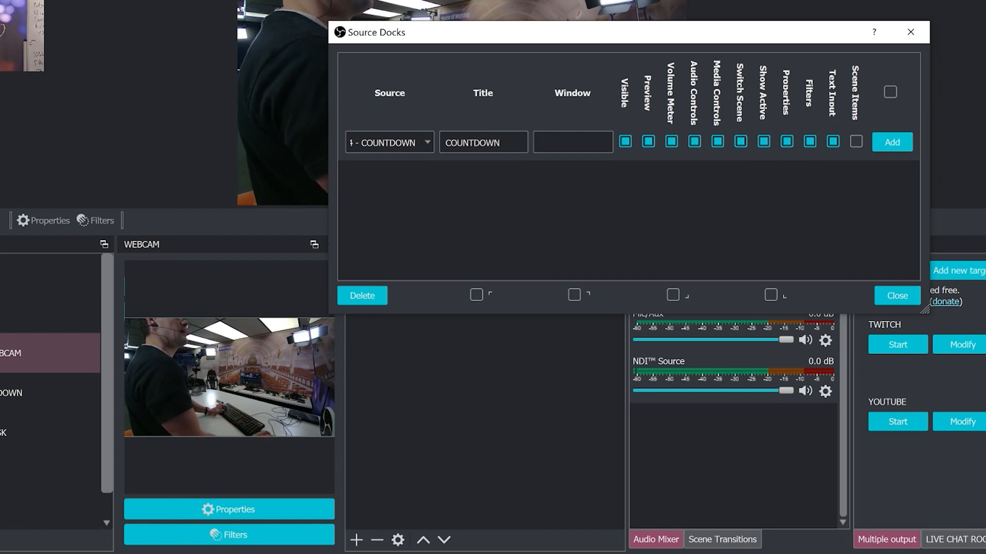
pyautogui.click(891, 141)
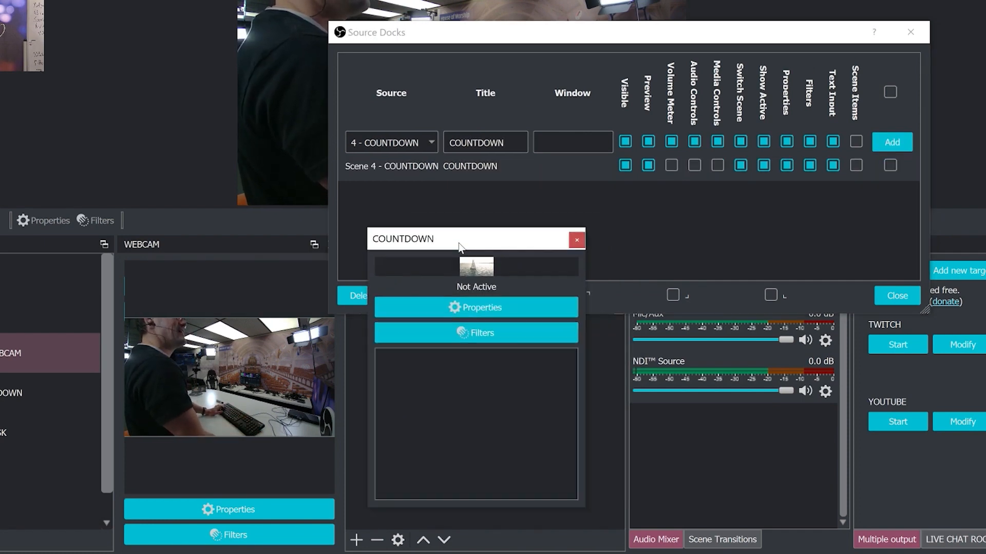
pyautogui.moveTo(458, 238); pyautogui.dragTo(359, 368)
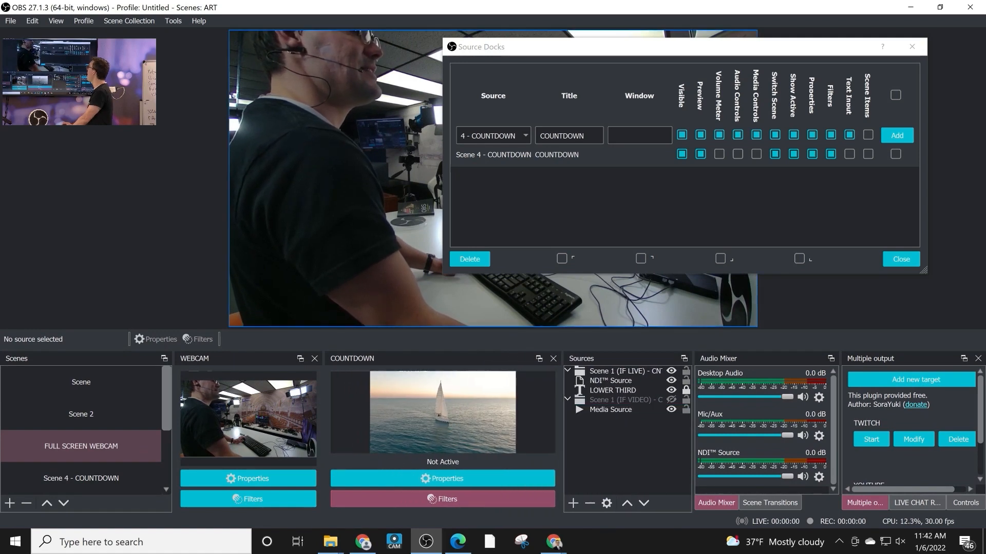
pyautogui.click(173, 20)
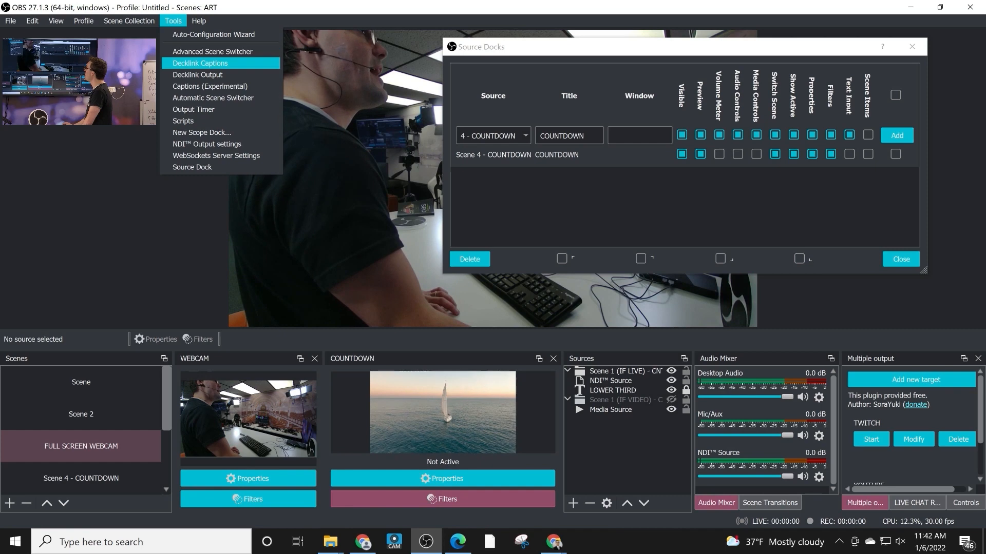
pyautogui.click(56, 21)
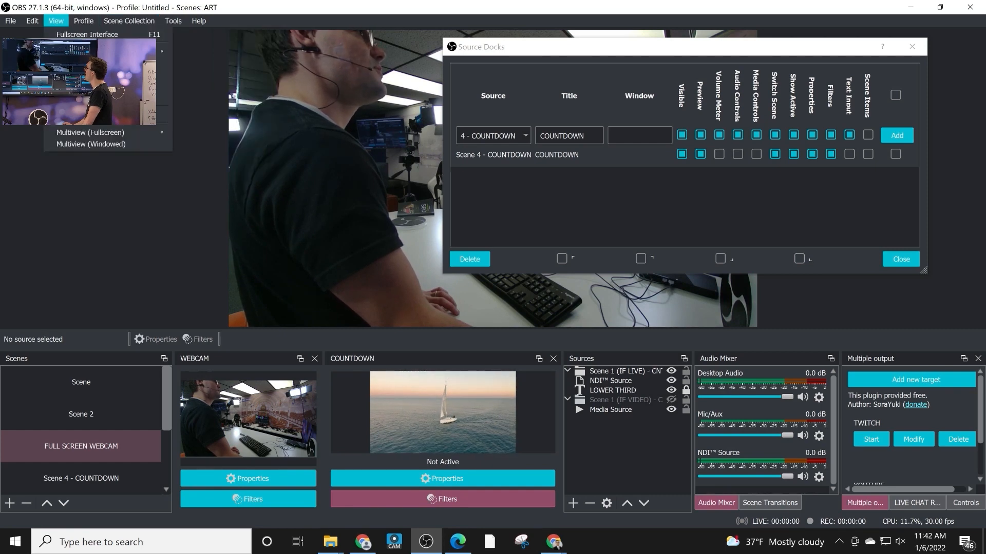
pyautogui.moveTo(91, 144)
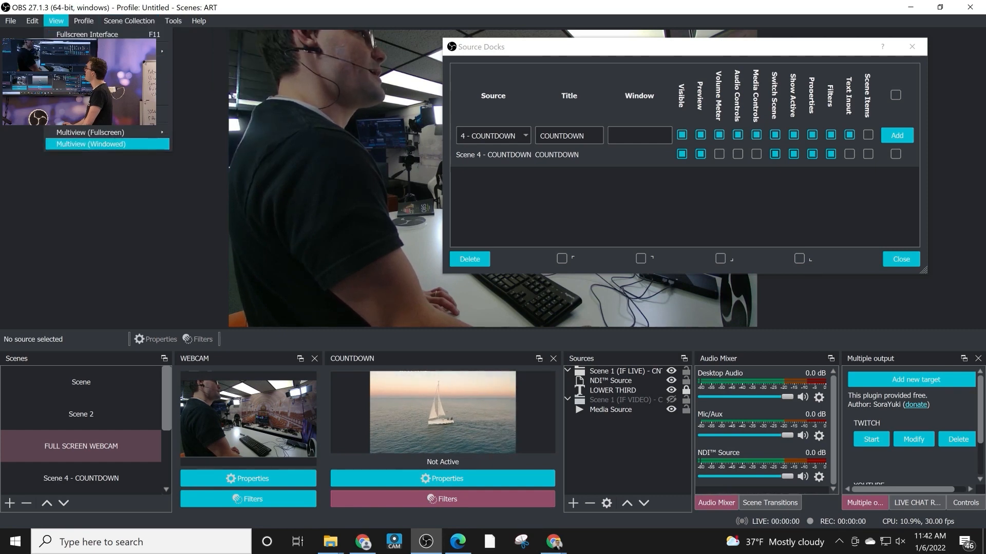
pyautogui.click(91, 143)
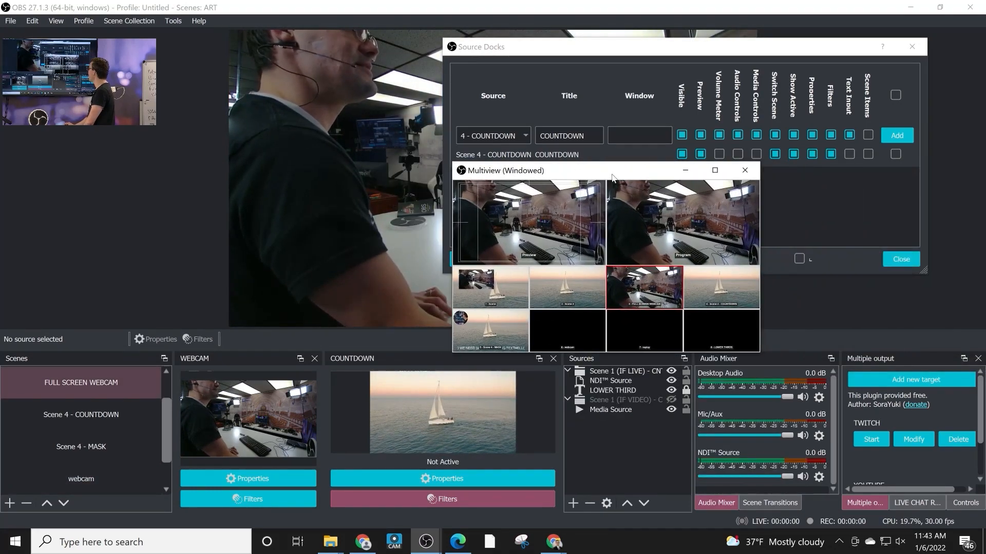
pyautogui.click(745, 171)
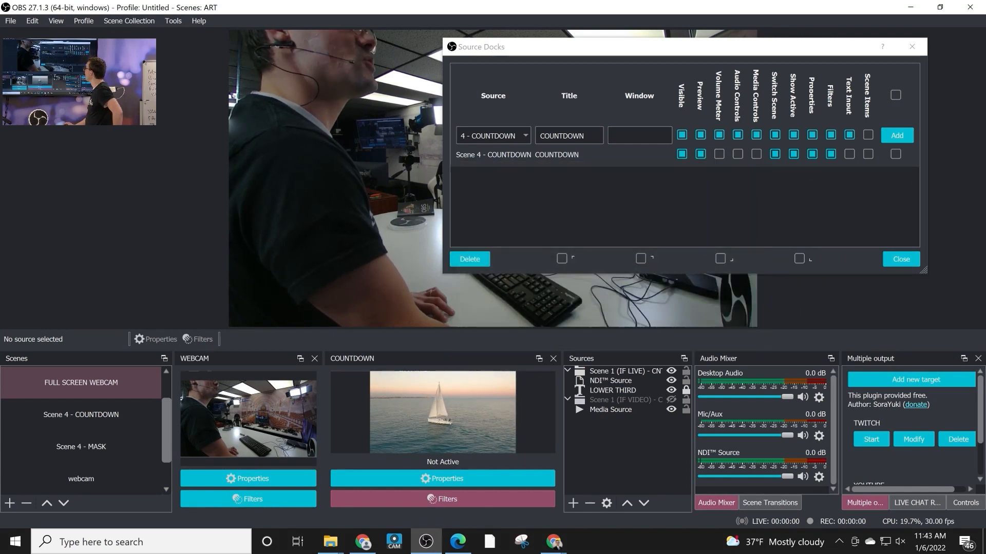